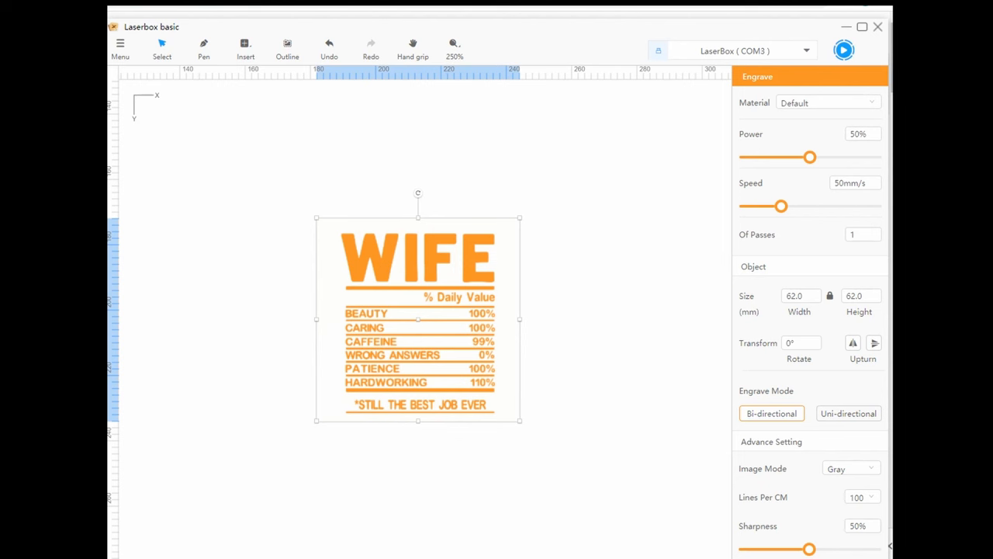
# Rotate the WIFE design -90°, set power to 60%, and keep the Default material.
pyautogui.click(801, 343)
pyautogui.write('-90')
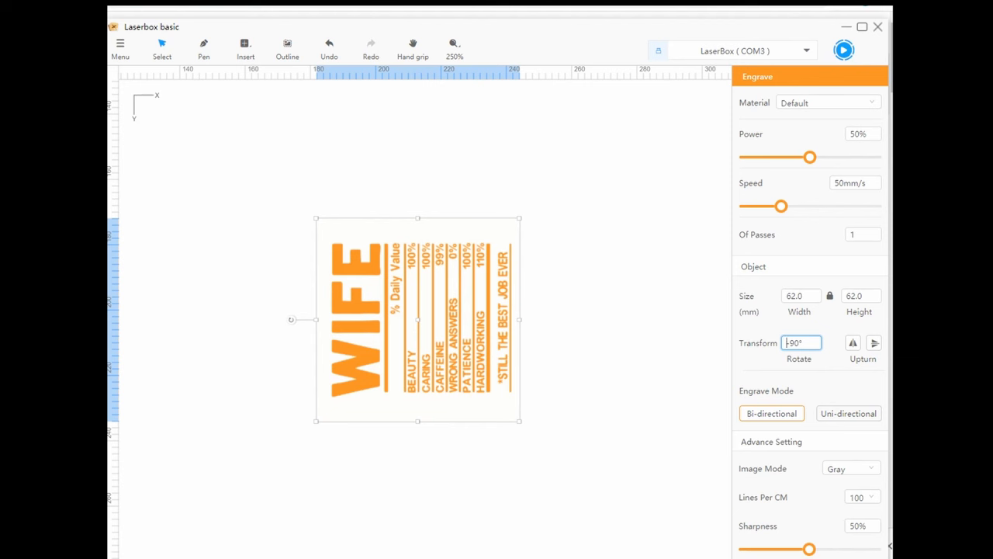
pyautogui.moveTo(811, 157); pyautogui.dragTo(826, 156)
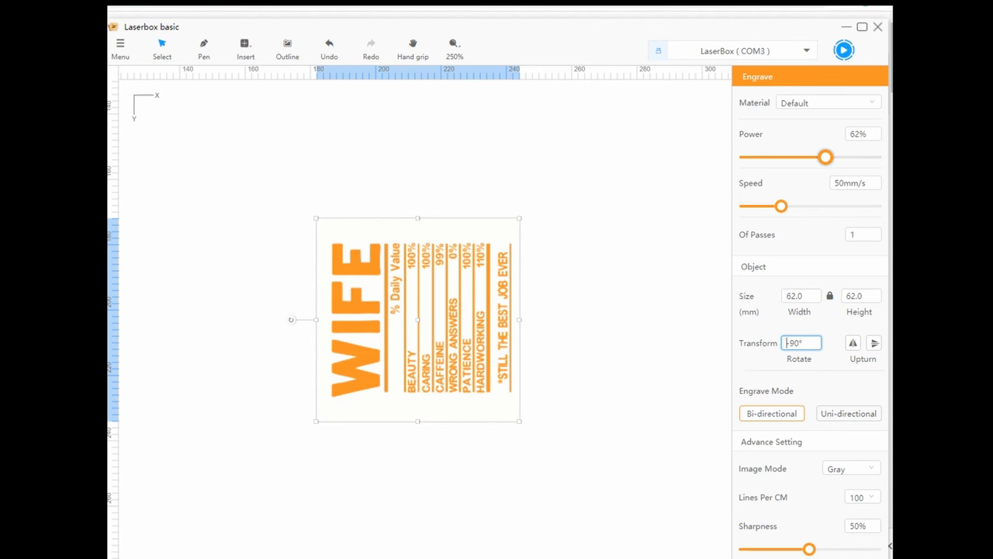
pyautogui.moveTo(825, 157); pyautogui.dragTo(823, 157)
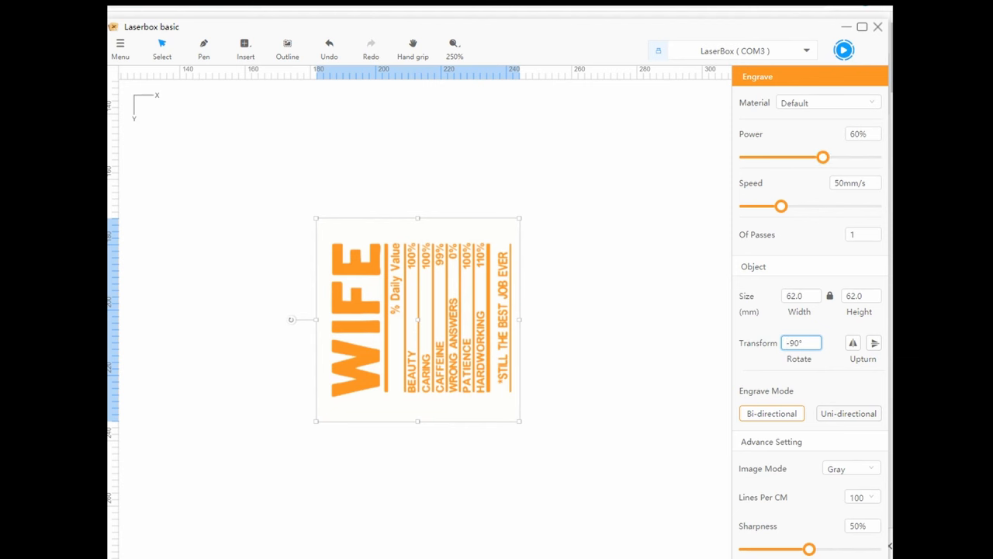
pyautogui.click(823, 102)
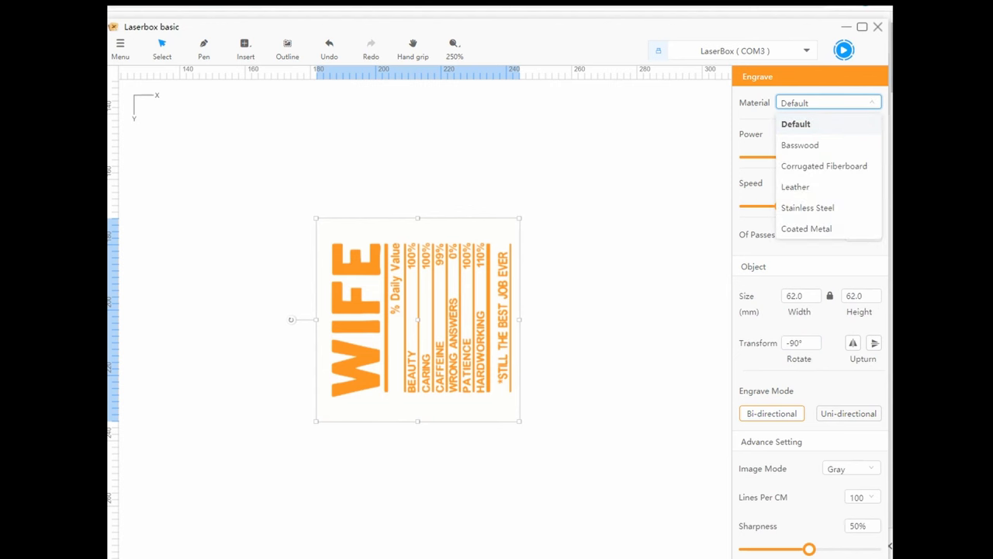
pyautogui.click(796, 124)
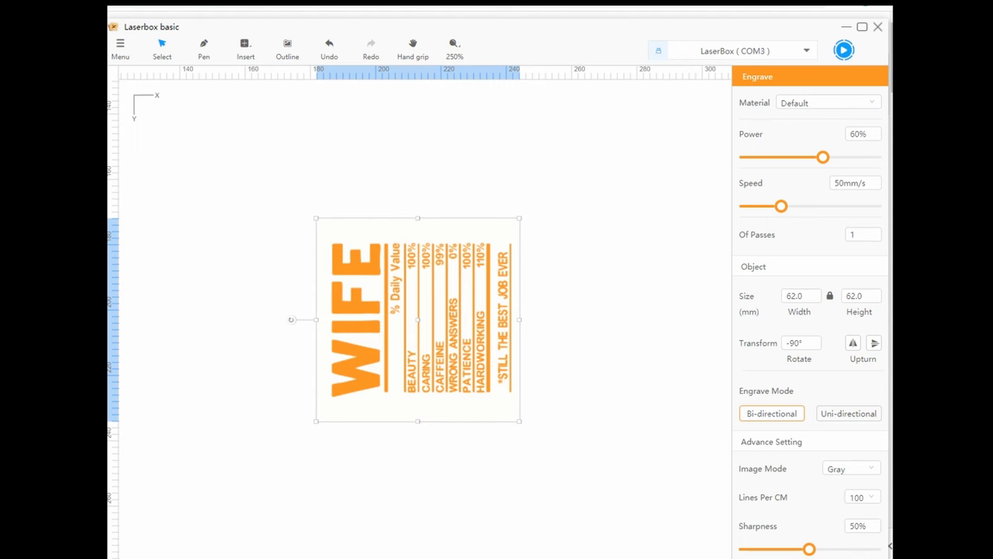
pyautogui.click(844, 50)
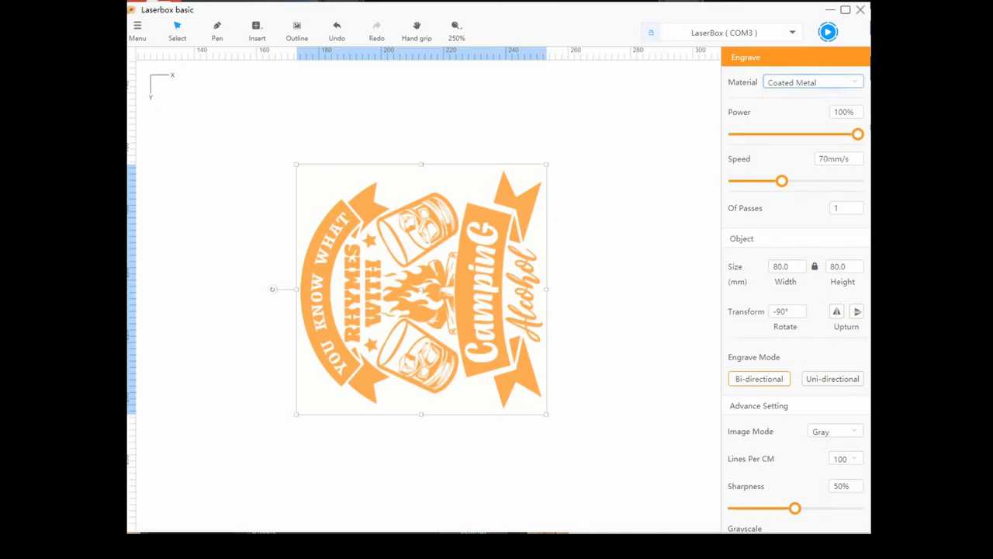
# Choose Coated Metal as the material and start the rotary engraving job.
pyautogui.click(810, 81)
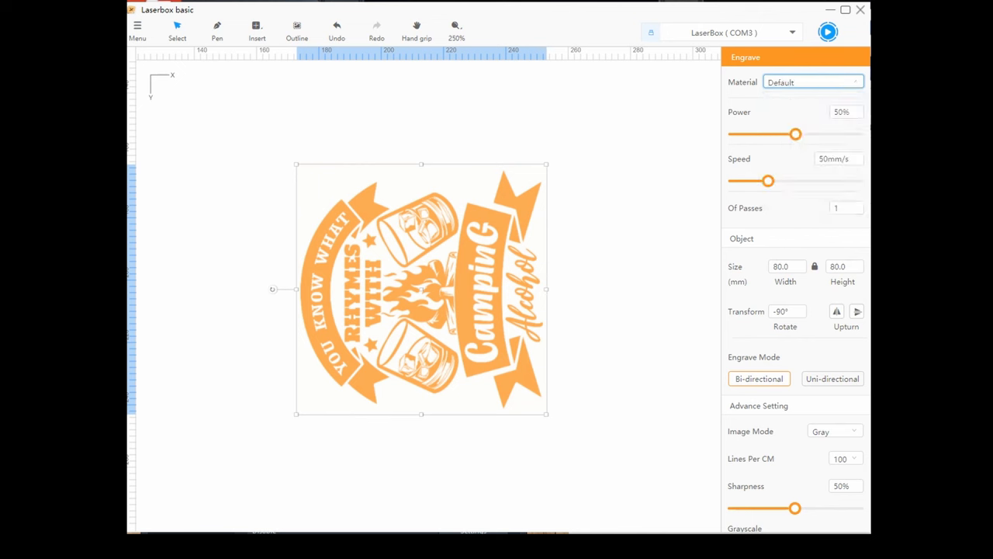
pyautogui.click(812, 81)
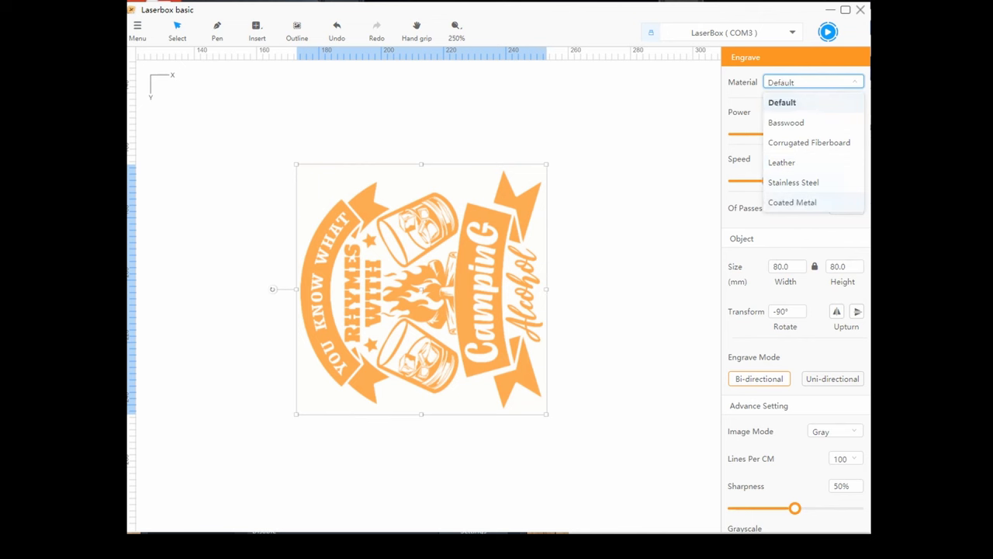
pyautogui.click(792, 202)
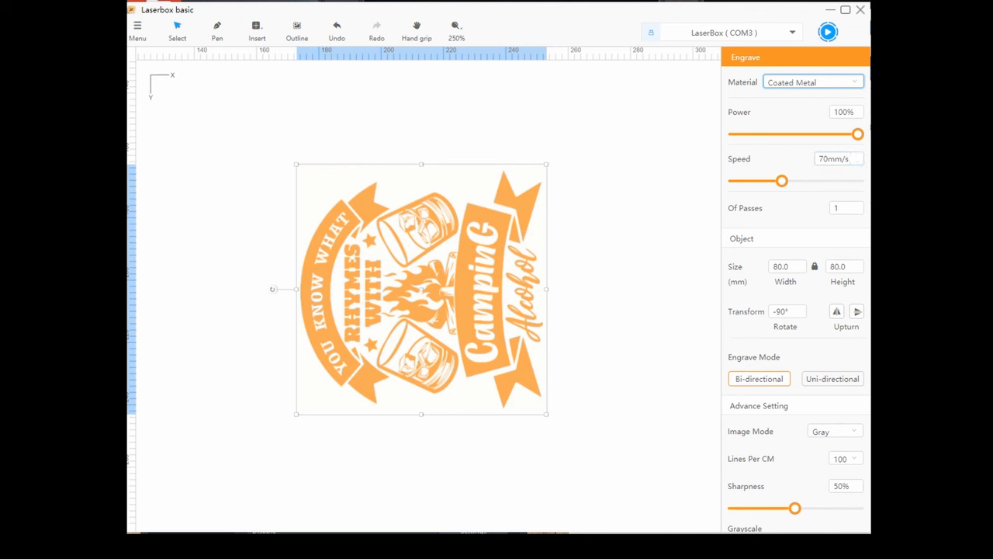
pyautogui.click(827, 32)
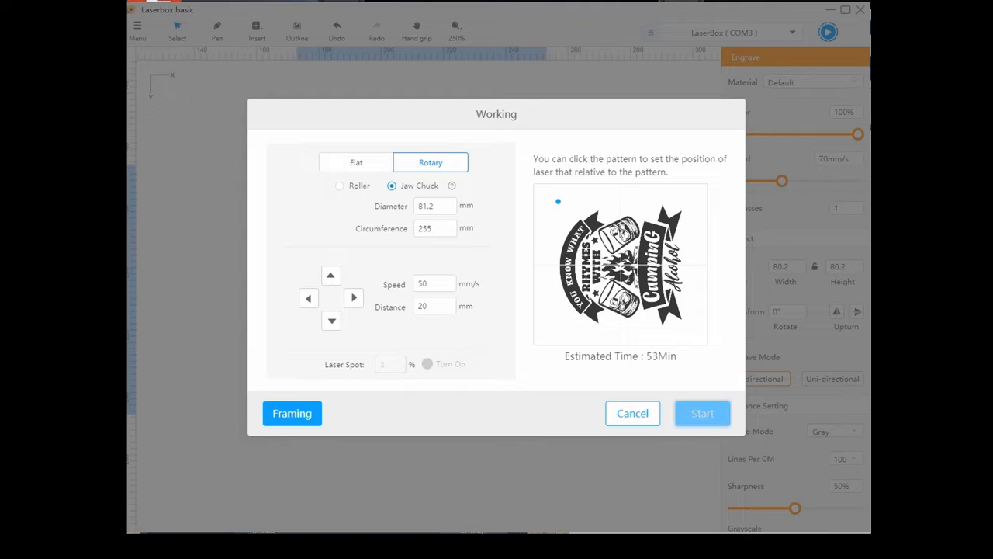
pyautogui.click(702, 412)
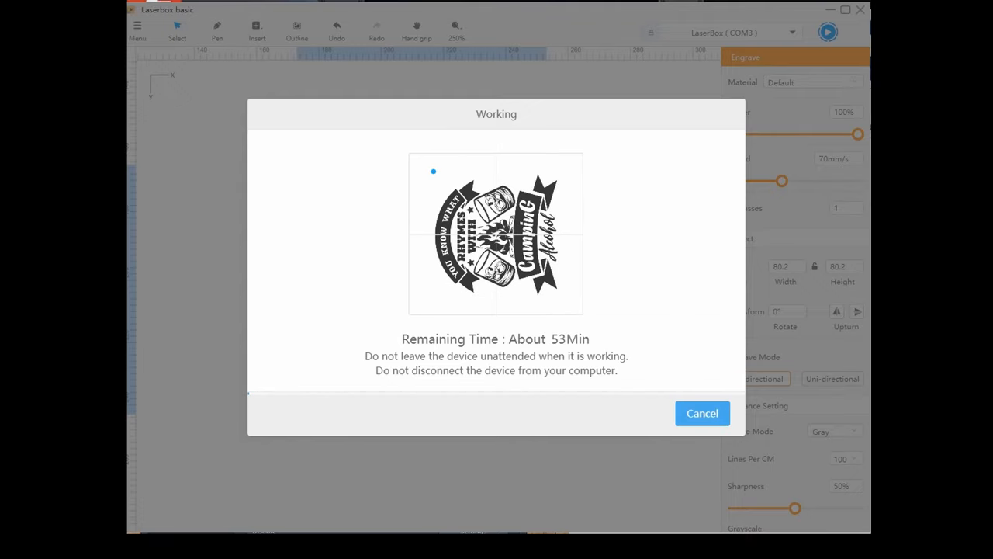